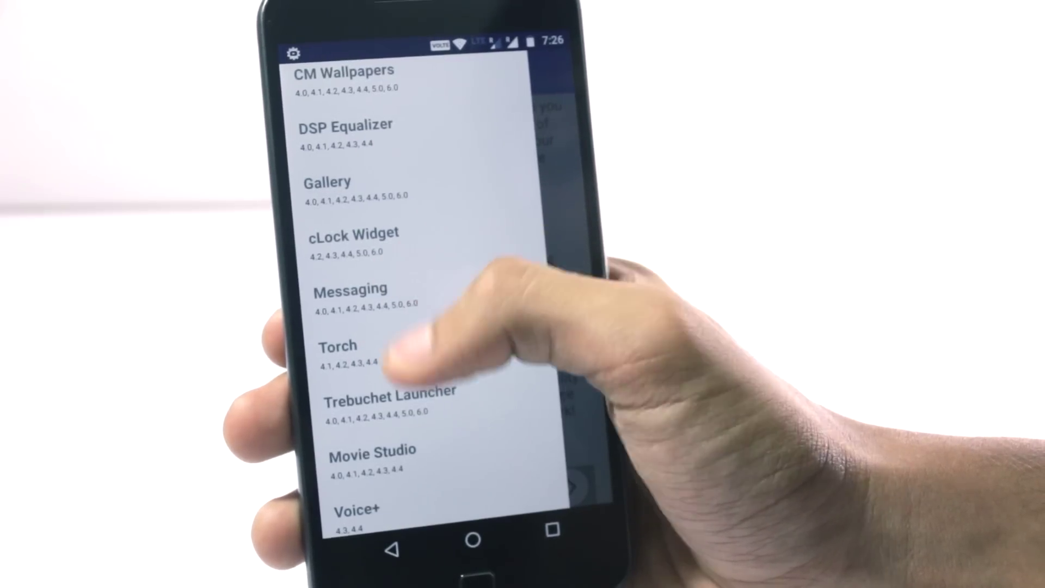
# - Scroll down the CM apps installer list past Gallery, Torch and Trebuchet Launcher
pyautogui.scroll(-3)
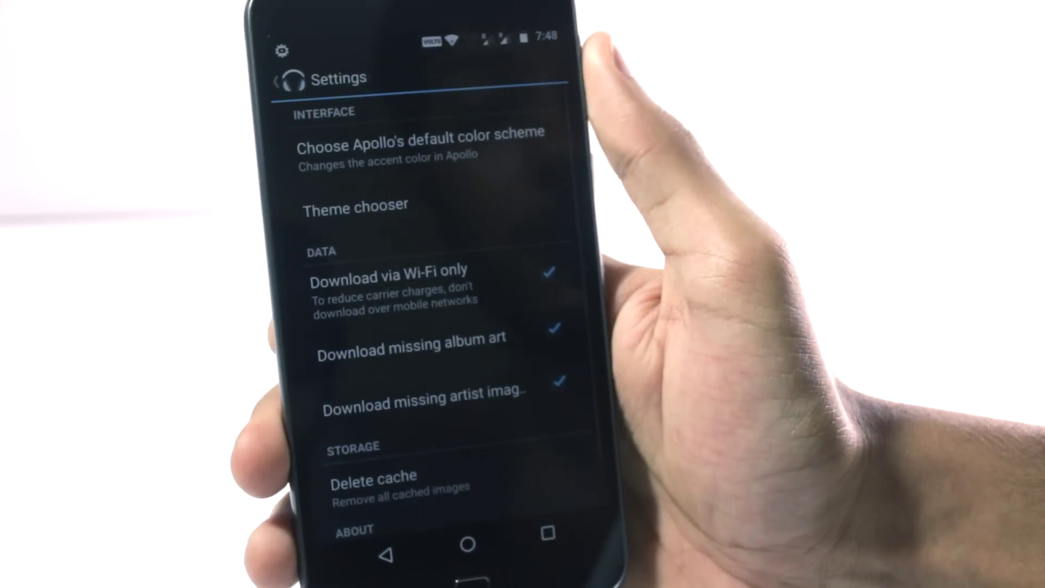
# - Show Apollo's settings for interface, data and storage, with all download options checked
pyautogui.click(421, 138)
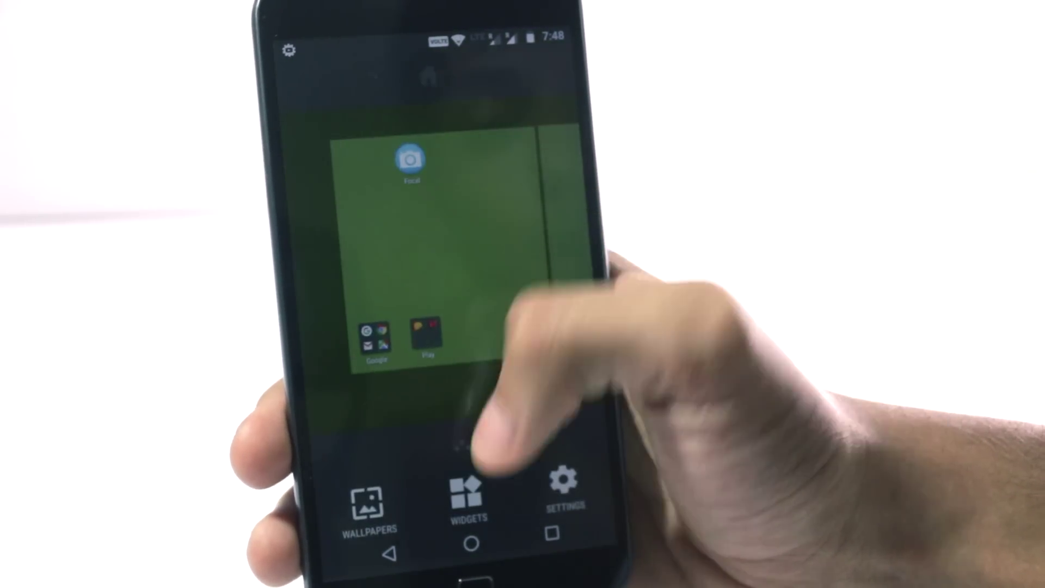
# - Enter Trebuchet's home screen overview with wallpaper, widget and settings options
pyautogui.click(564, 487)
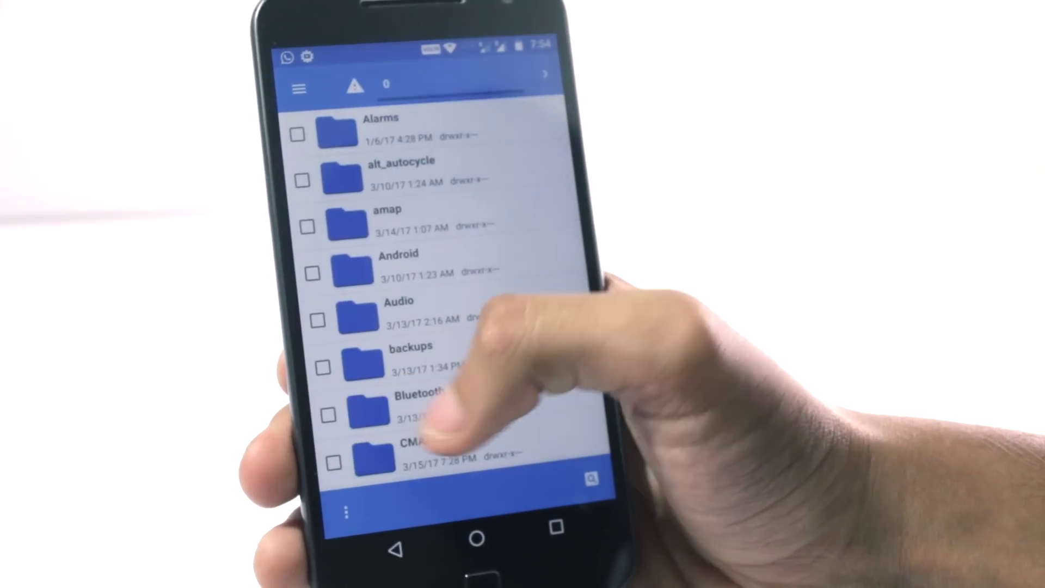
# - Open the file manager's navigation drawer showing internal shared and secure storage bookmarks
pyautogui.click(298, 87)
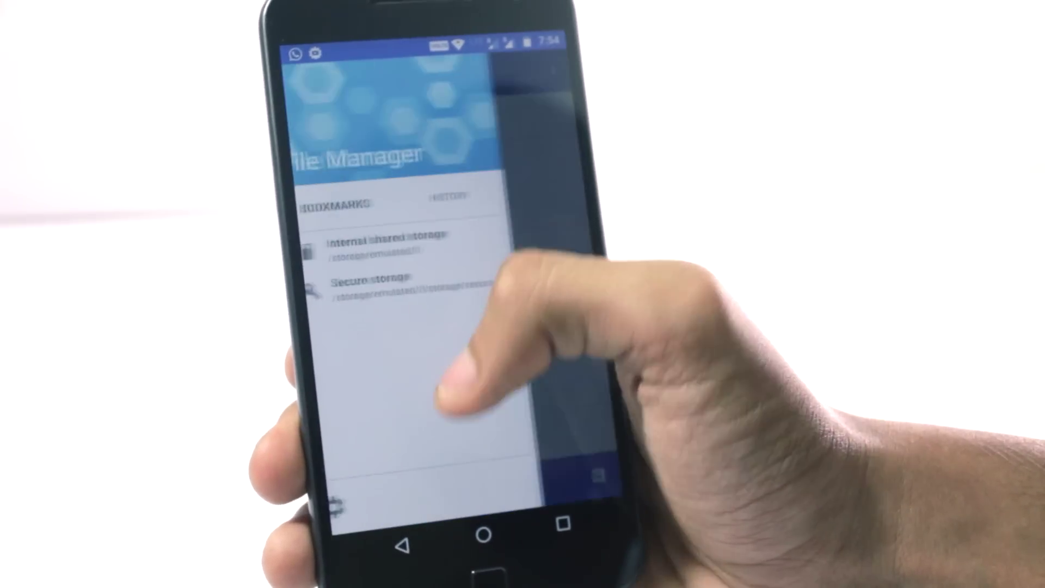